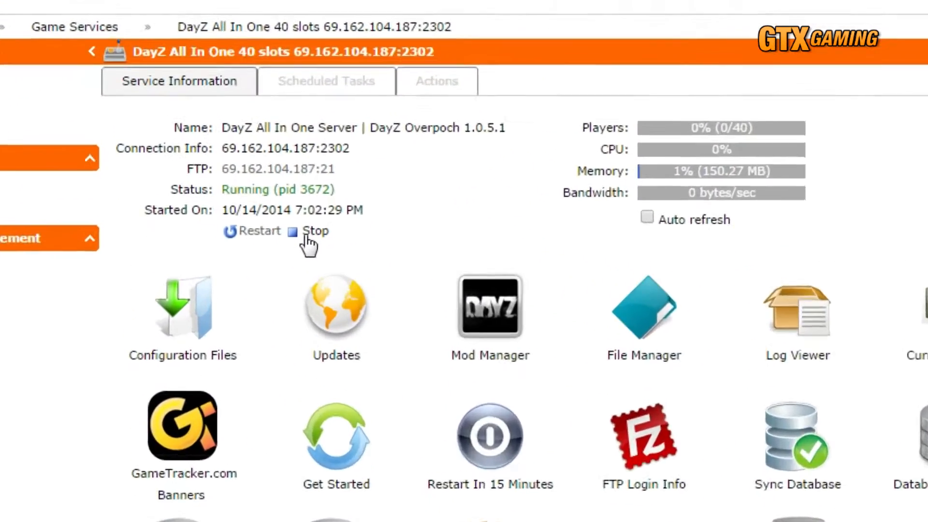
# - Stop the DayZ All In One server and confirm, leaving it Stopped with zero memory
pyautogui.click(314, 231)
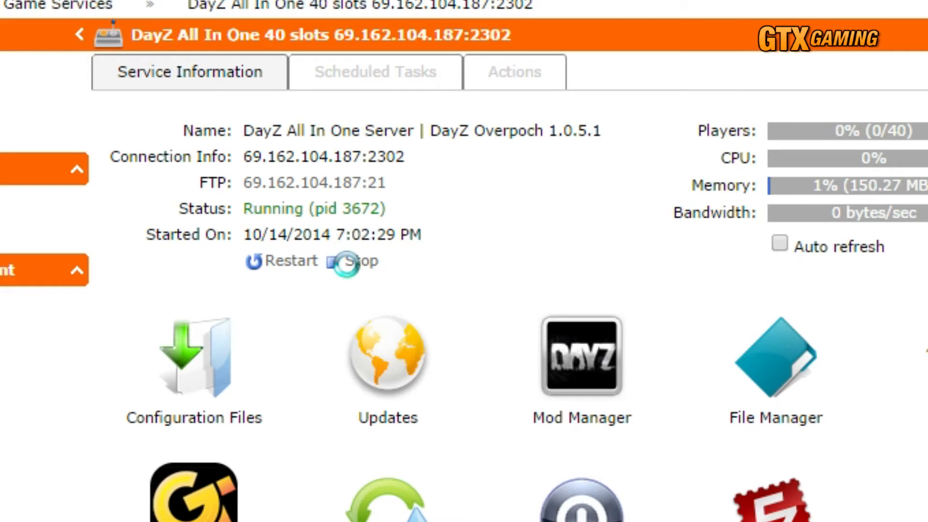
pyautogui.click(351, 261)
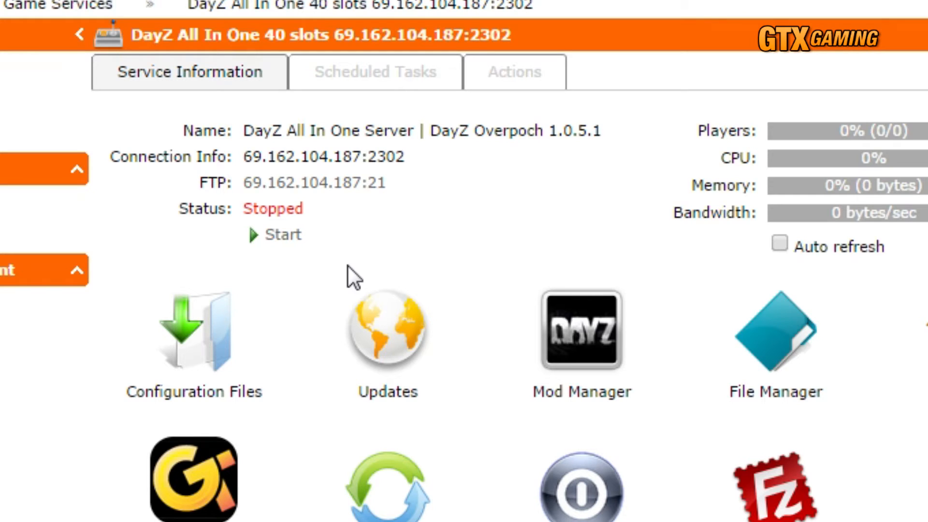
pyautogui.moveTo(581, 330)
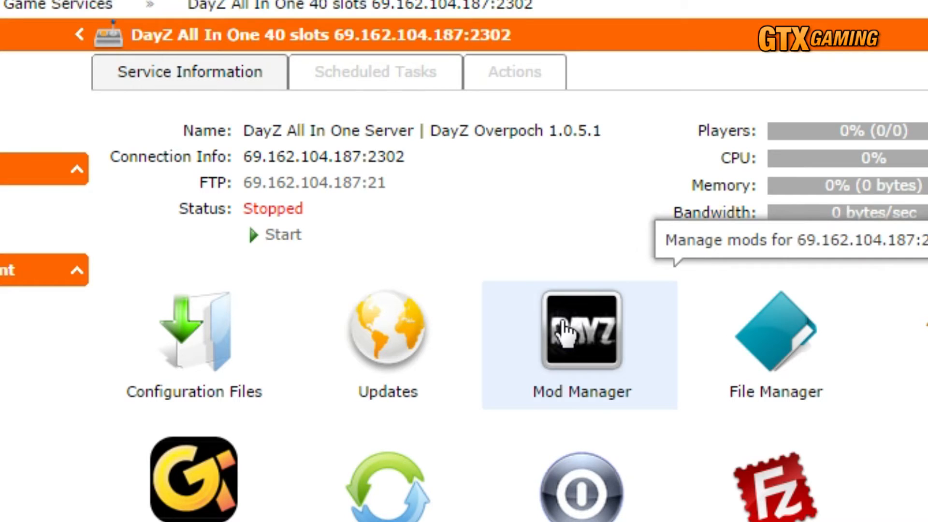
# - Open Mod Manager and scroll the DayZ mod list to find installed Epoch Lingor
pyautogui.click(581, 329)
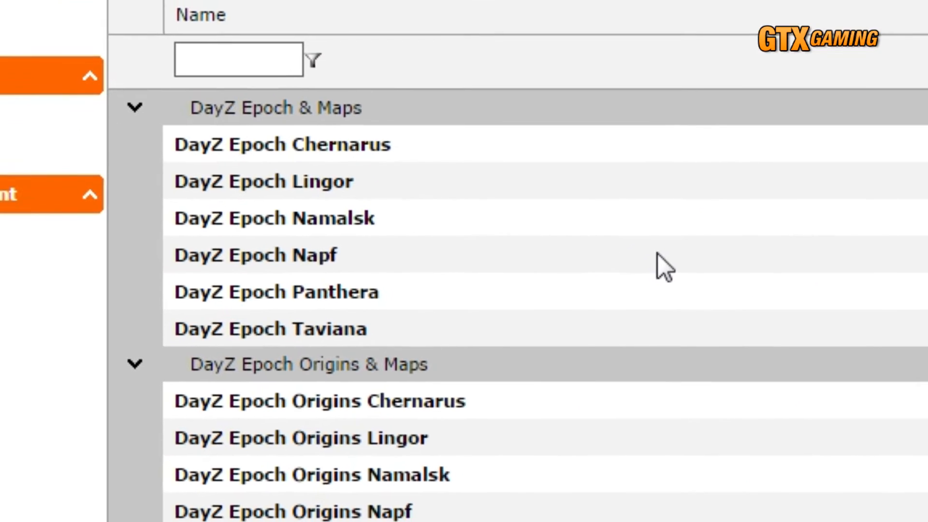
pyautogui.scroll(-3)
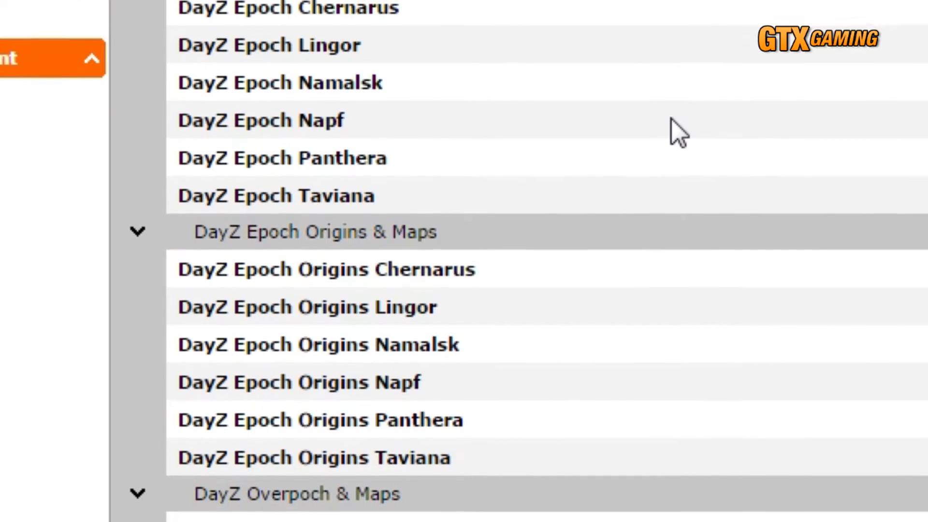
pyautogui.scroll(-3)
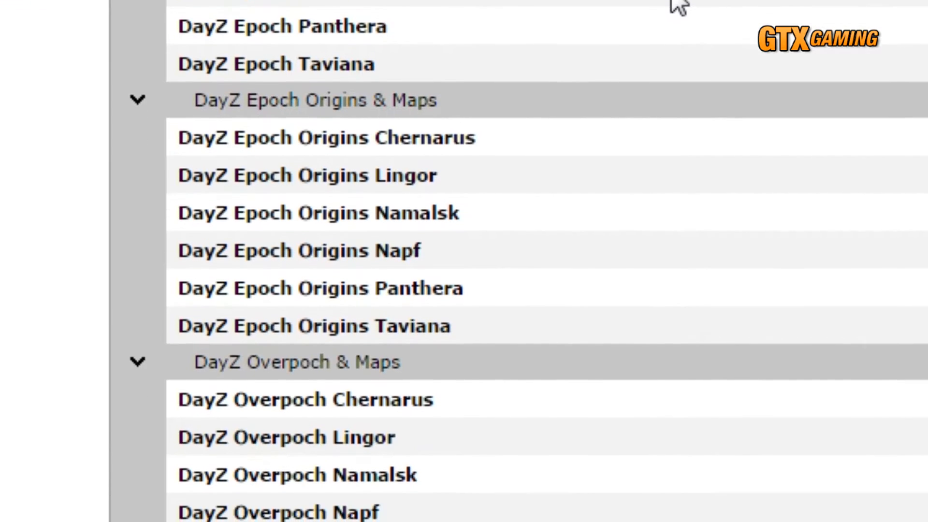
pyautogui.scroll(-3)
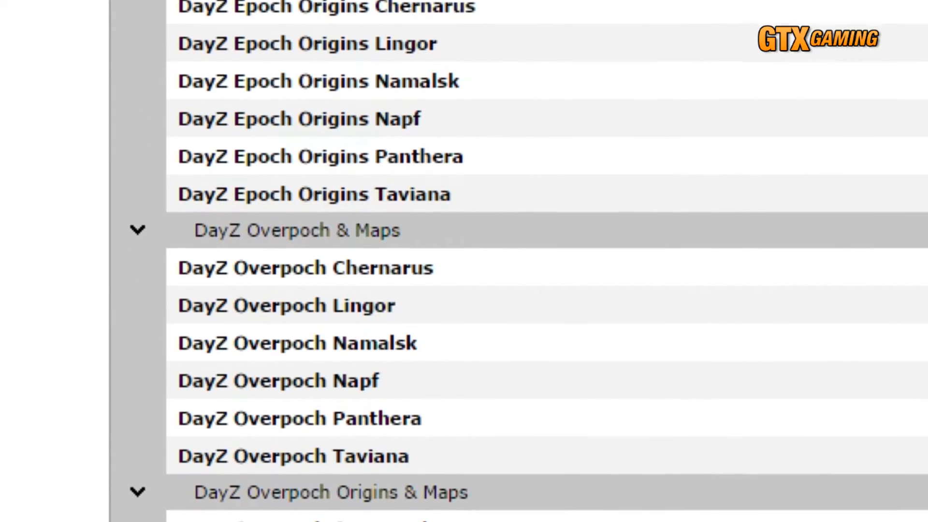
pyautogui.scroll(-3)
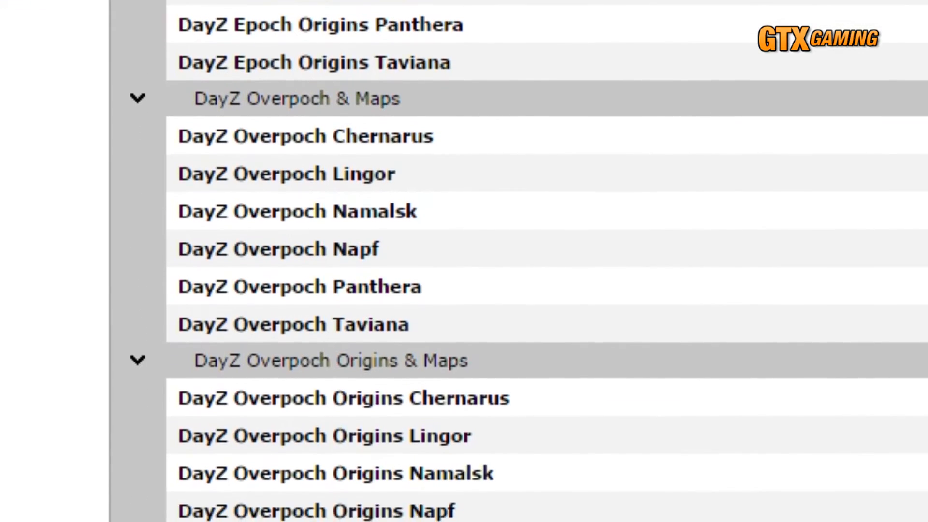
pyautogui.scroll(-3)
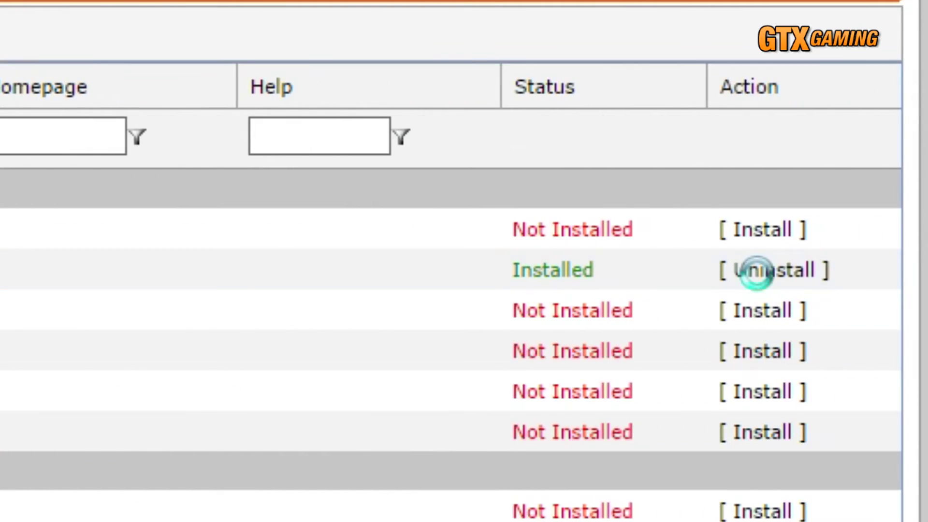
# - Uninstall DayZ Epoch Lingor, confirm, and run the uninstall task
pyautogui.click(774, 269)
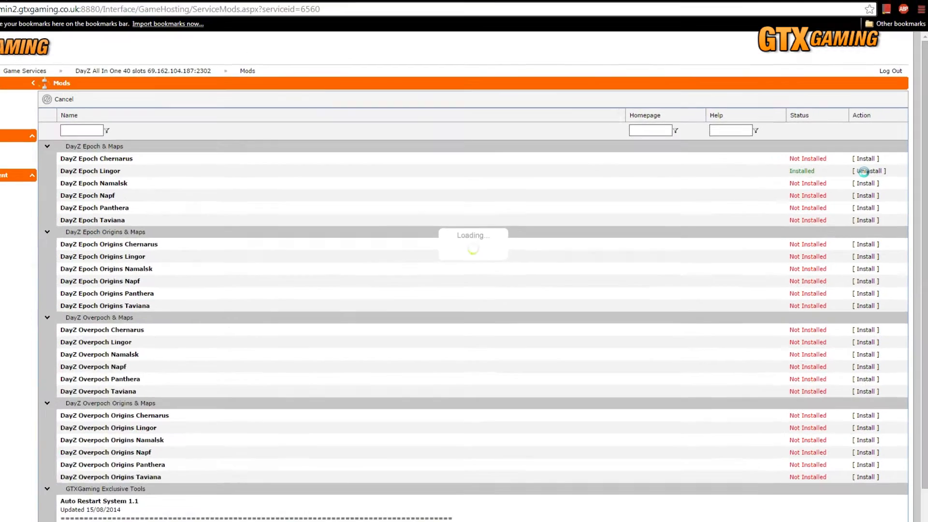
pyautogui.click(870, 171)
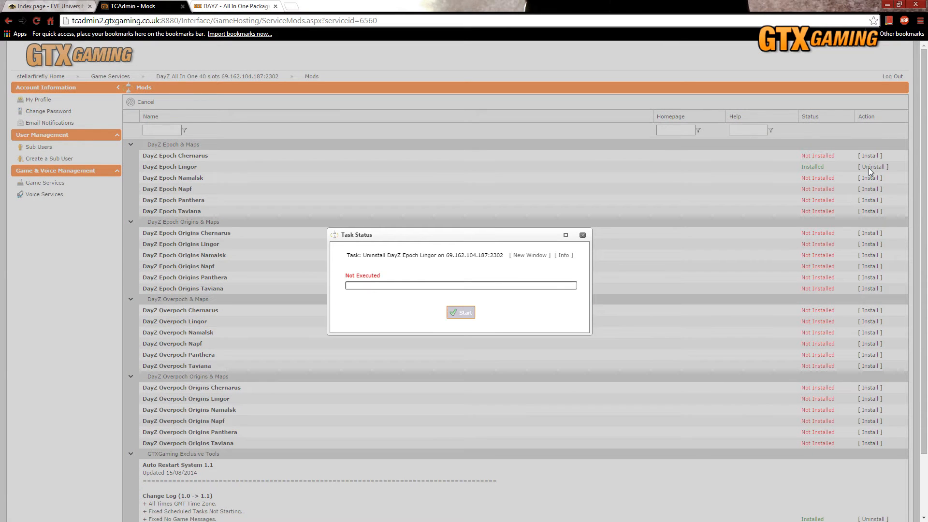
pyautogui.click(460, 311)
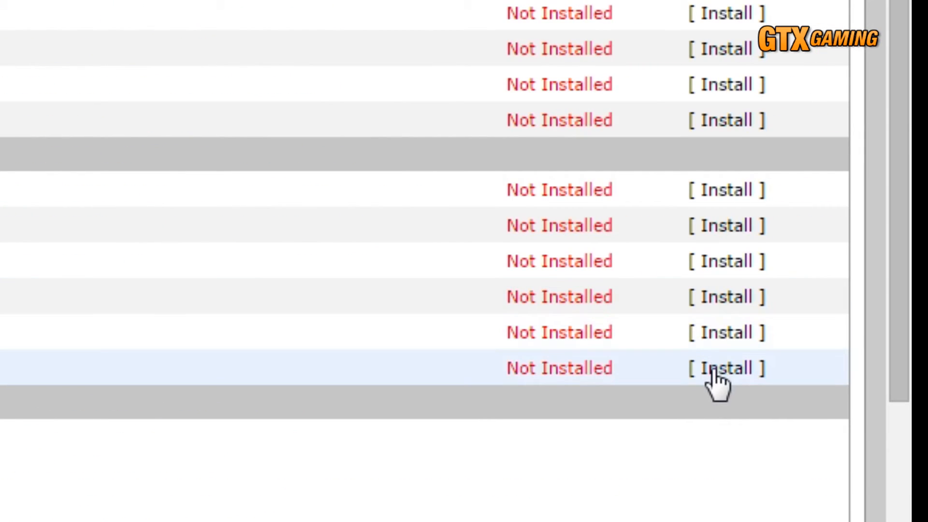
# - Install DayZ Overpoch Origins Taviana, confirm, and run the install task
pyautogui.click(728, 367)
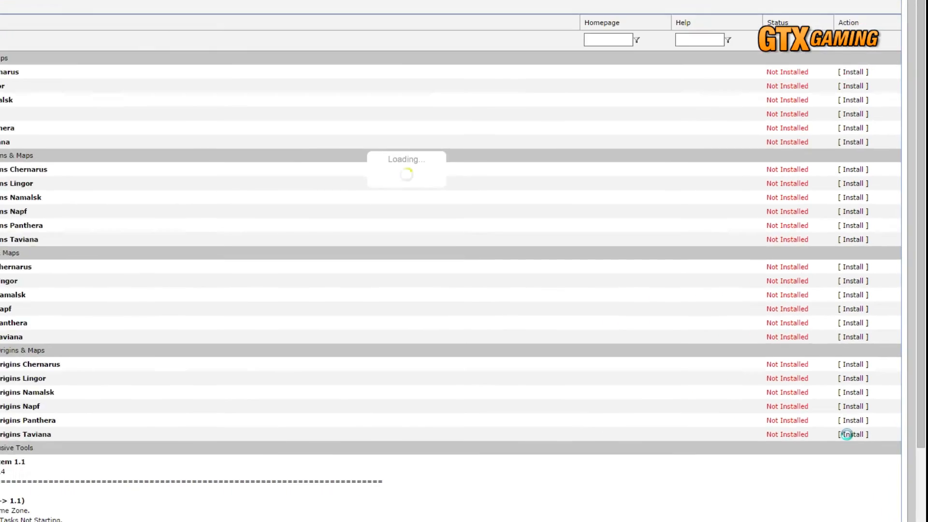
pyautogui.click(869, 443)
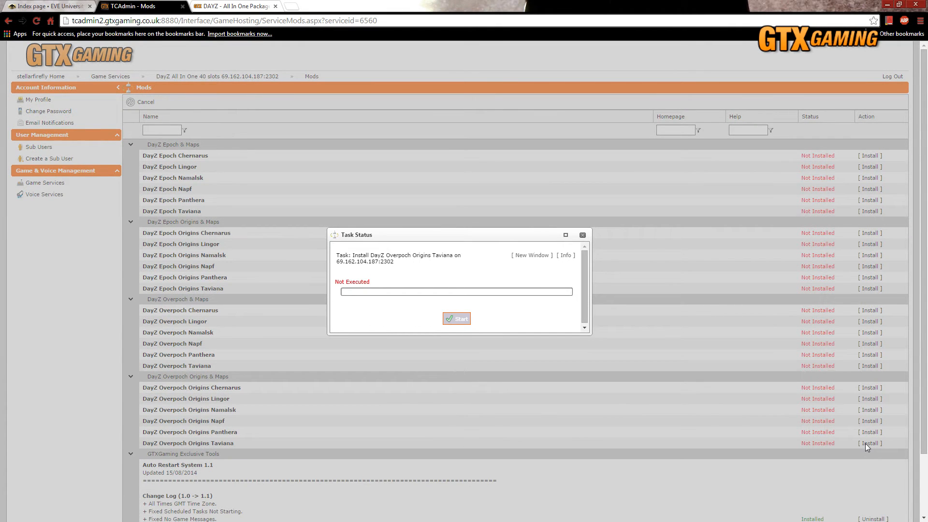
pyautogui.click(456, 319)
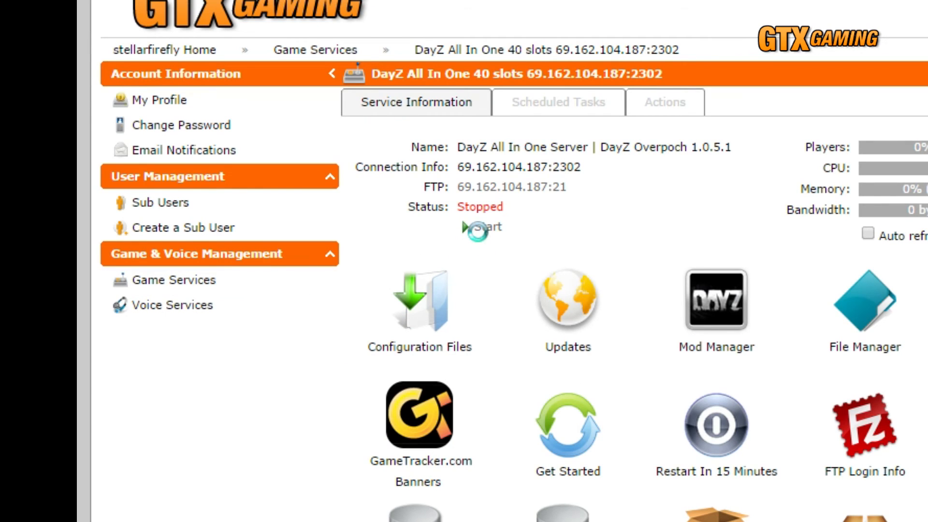
# - Start the DayZ server so it shows Running with a process ID
pyautogui.click(479, 226)
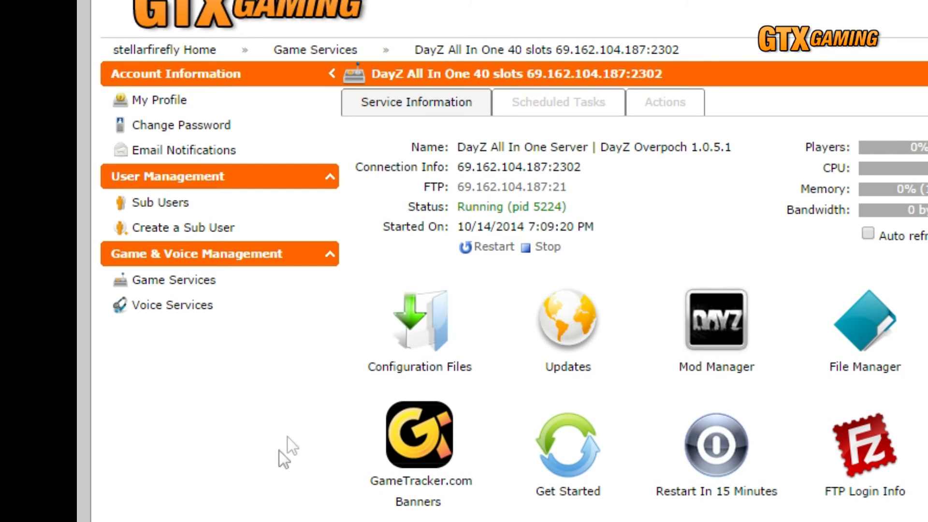